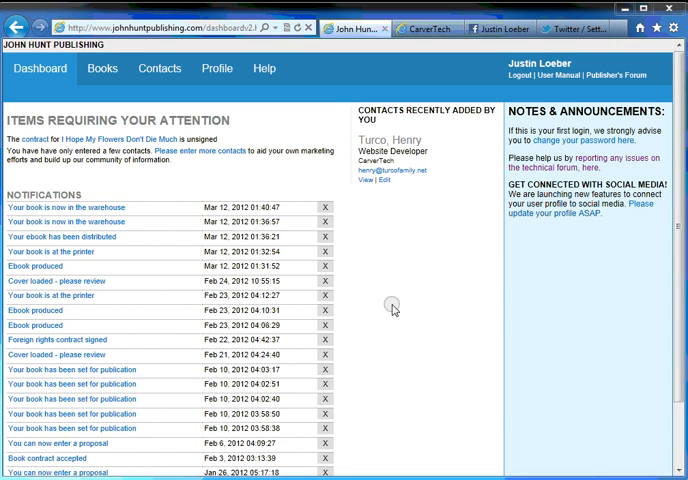
pyautogui.moveTo(323, 192)
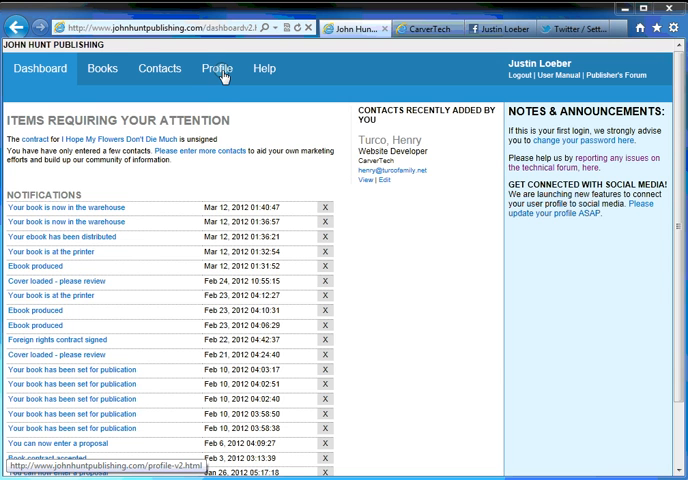
# - Open the author Profile page and scroll to the empty Website Link through Twitter Handle fields
pyautogui.click(217, 68)
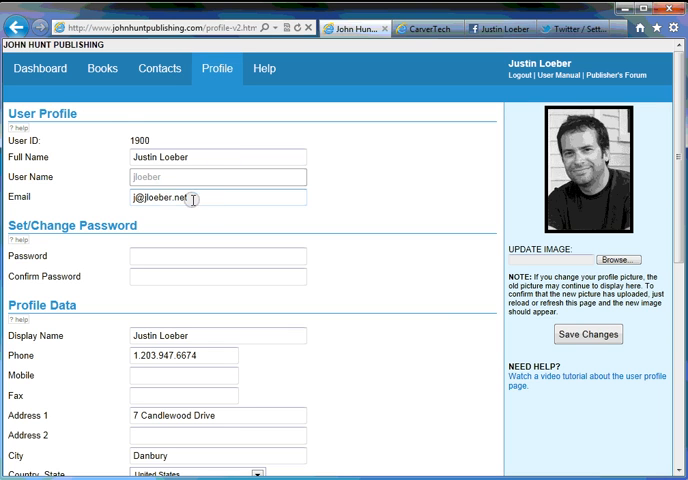
pyautogui.moveTo(249, 197)
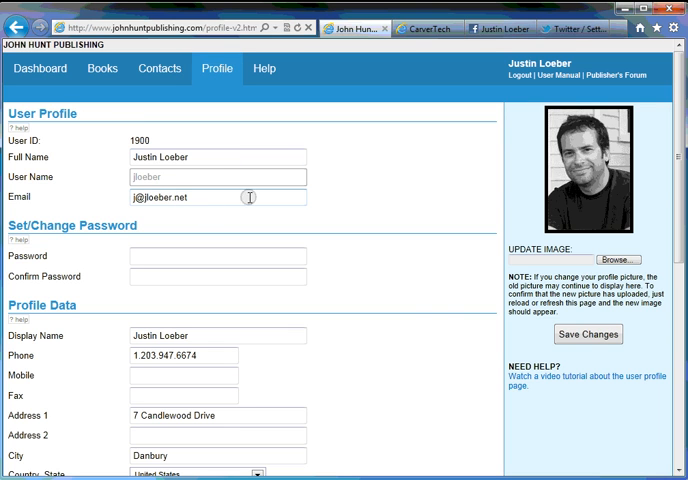
pyautogui.scroll(-3)
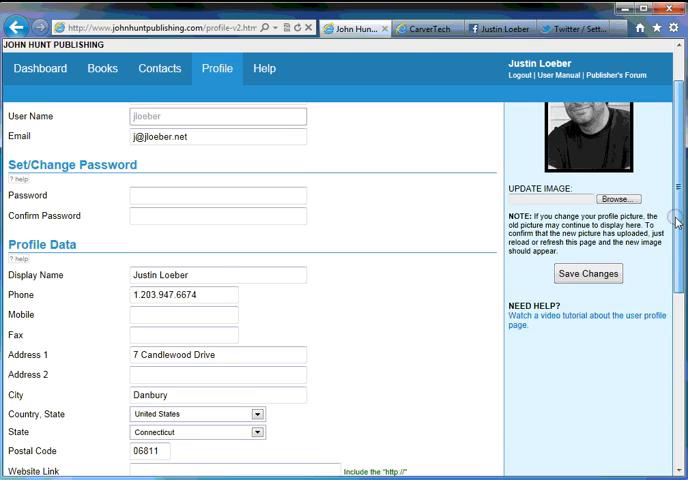
pyautogui.scroll(-3)
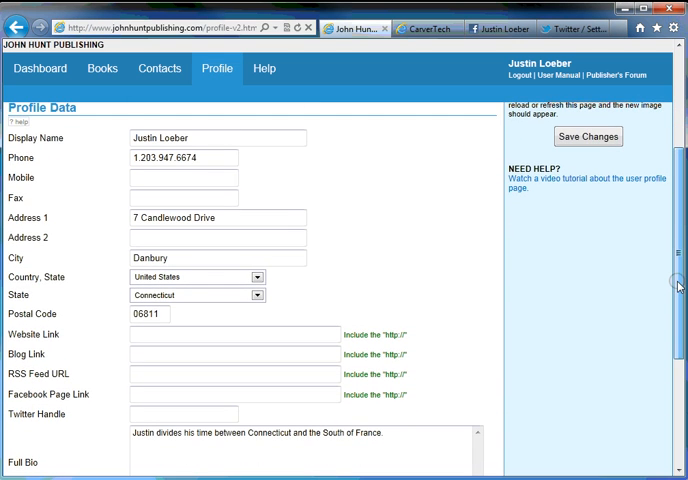
pyautogui.scroll(-3)
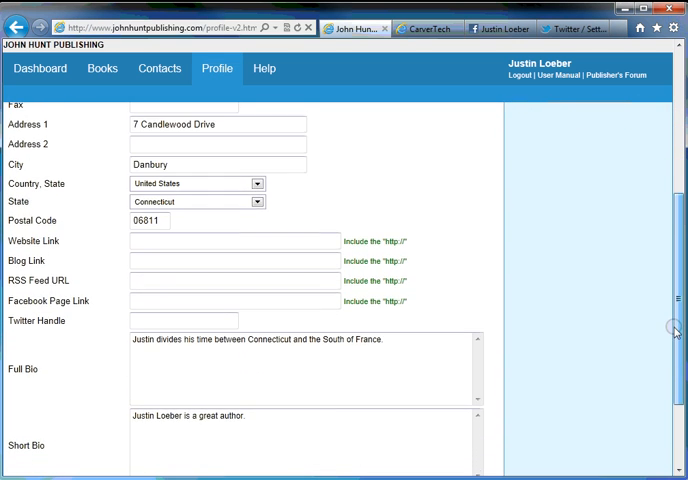
pyautogui.scroll(-3)
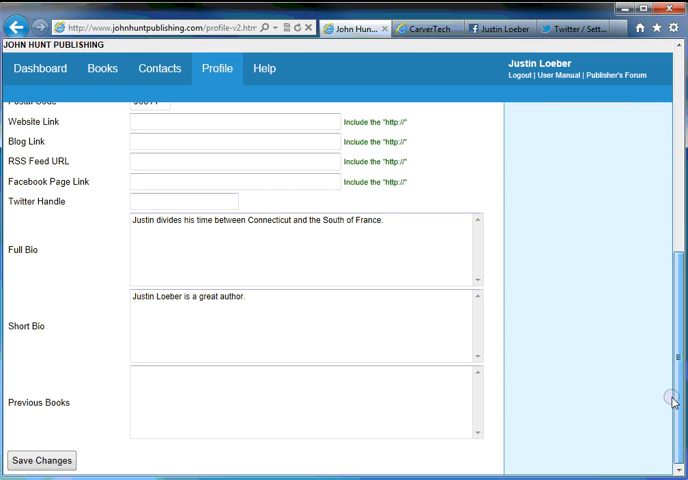
pyautogui.scroll(3)
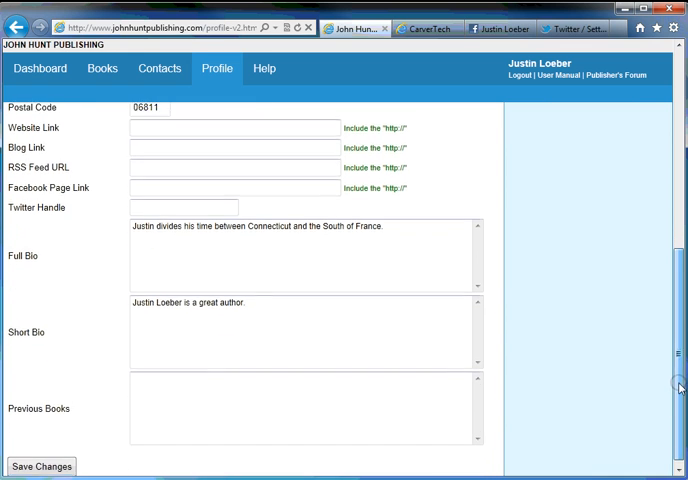
pyautogui.scroll(-3)
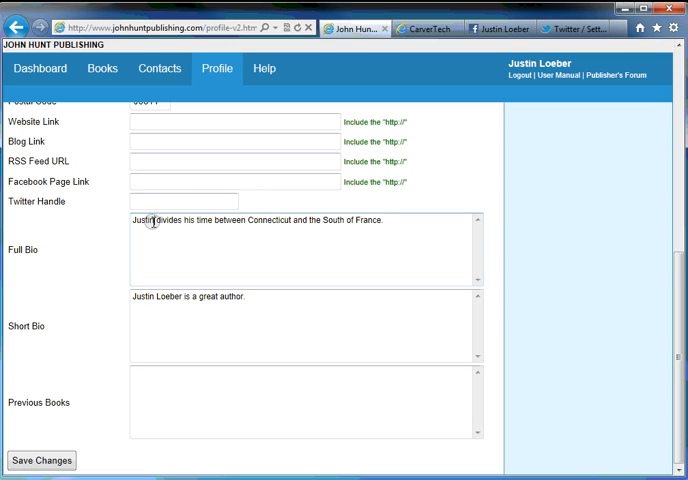
pyautogui.moveTo(270, 259)
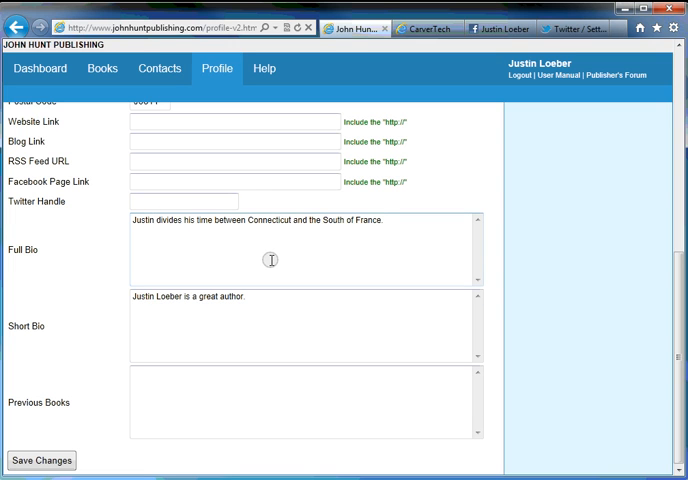
pyautogui.moveTo(385, 251)
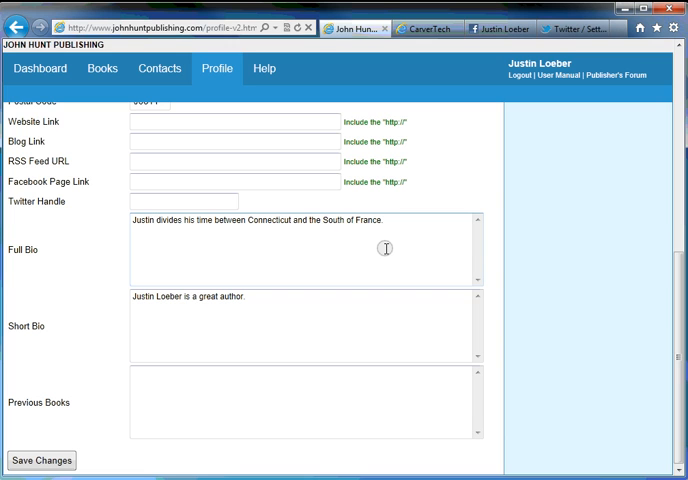
pyautogui.click(152, 221)
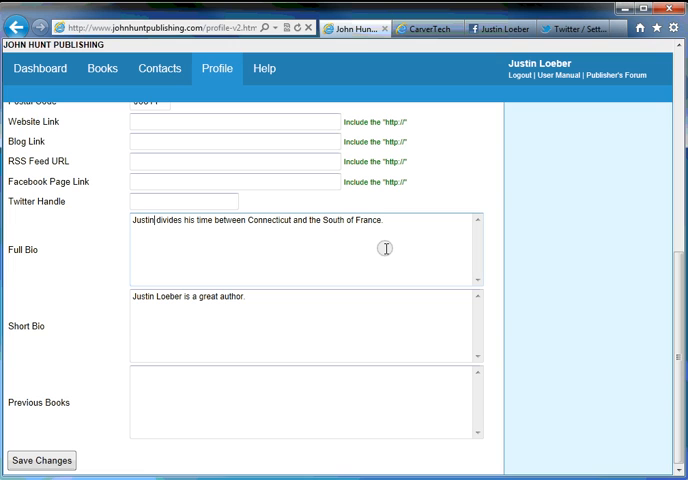
pyautogui.moveTo(182, 245)
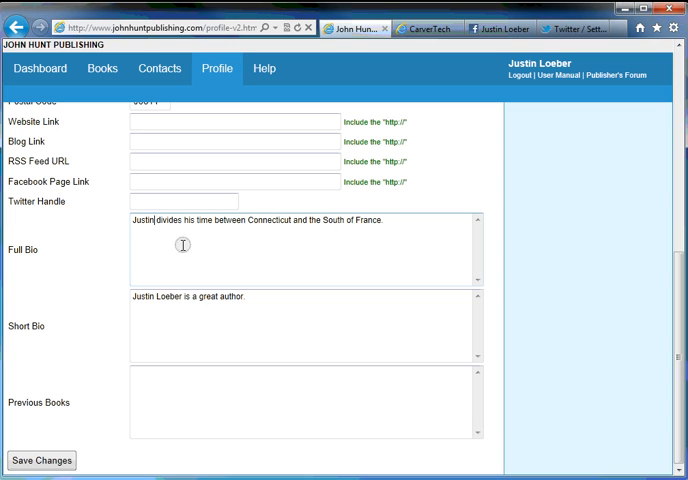
pyautogui.moveTo(150, 241)
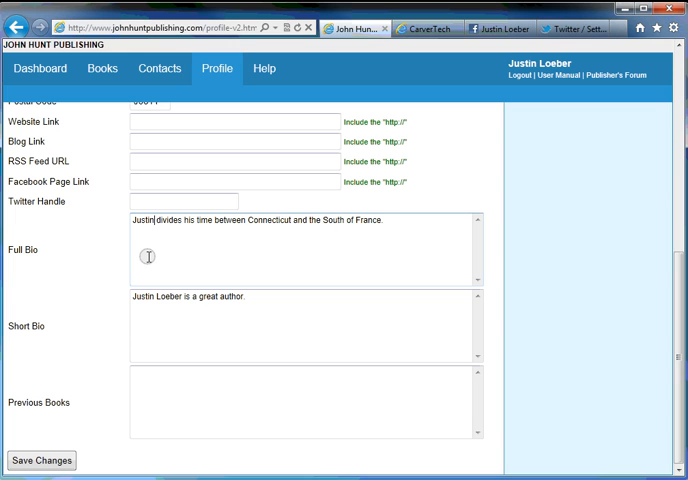
pyautogui.moveTo(194, 404)
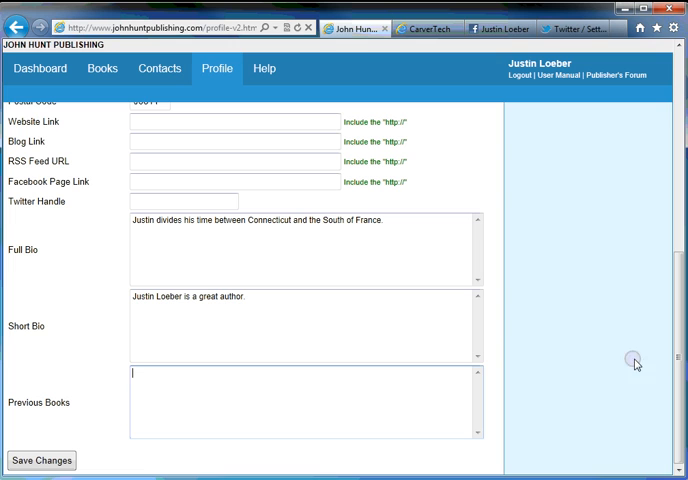
pyautogui.moveTo(678, 362)
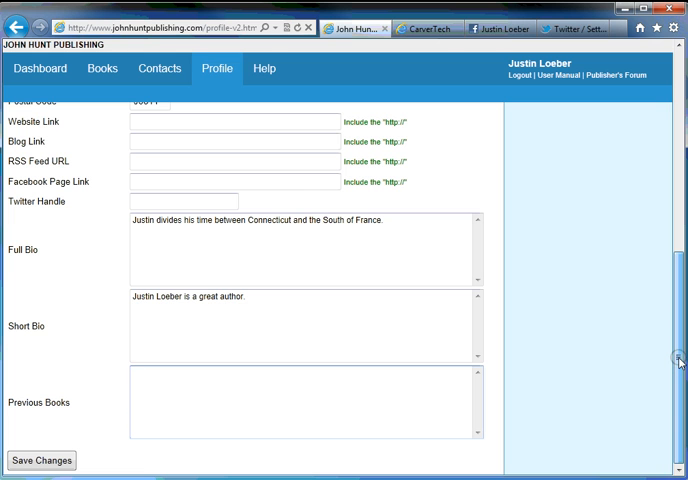
pyautogui.scroll(3)
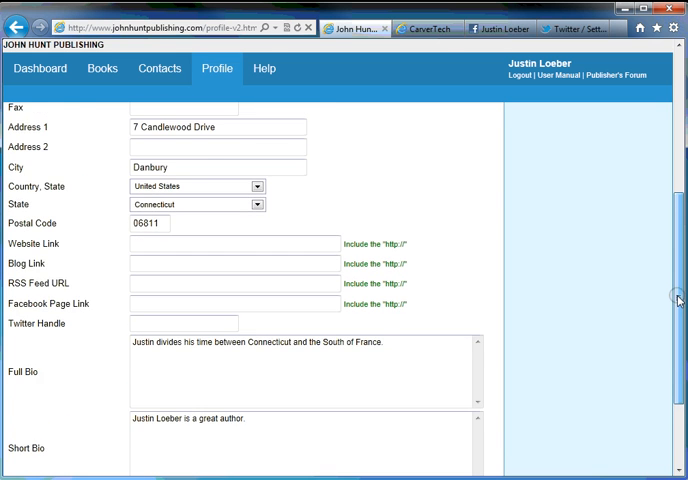
pyautogui.scroll(3)
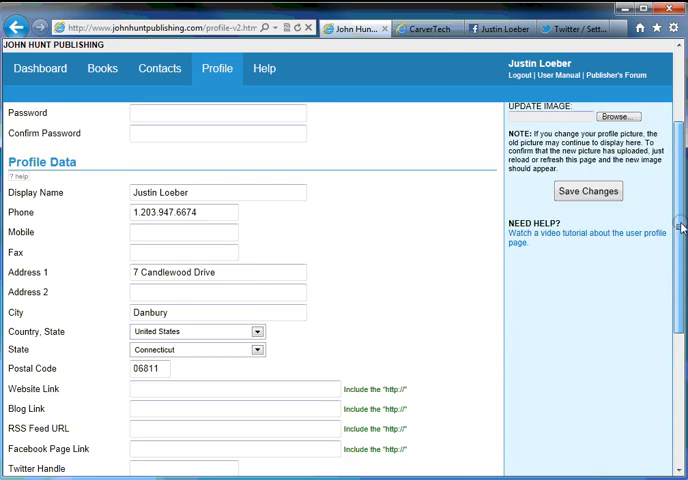
pyautogui.scroll(3)
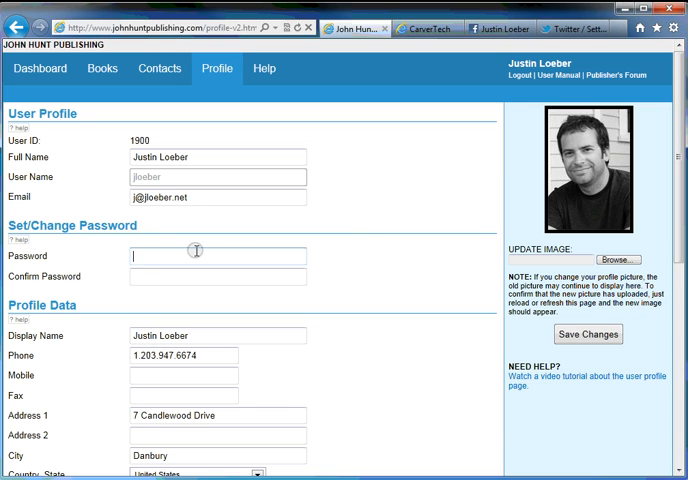
pyautogui.moveTo(362, 222)
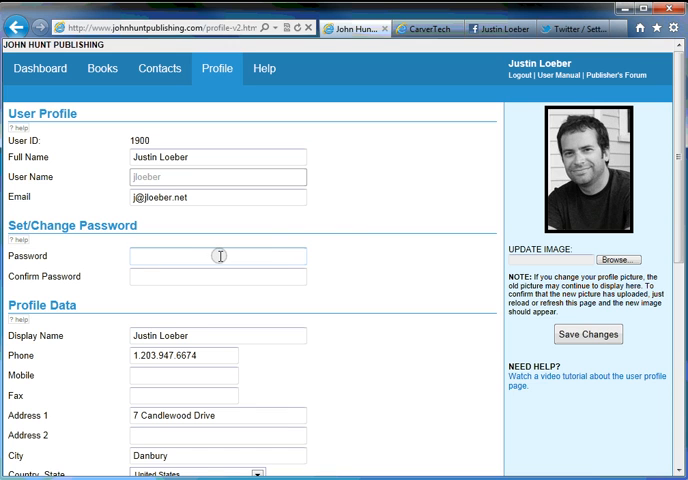
pyautogui.moveTo(203, 278)
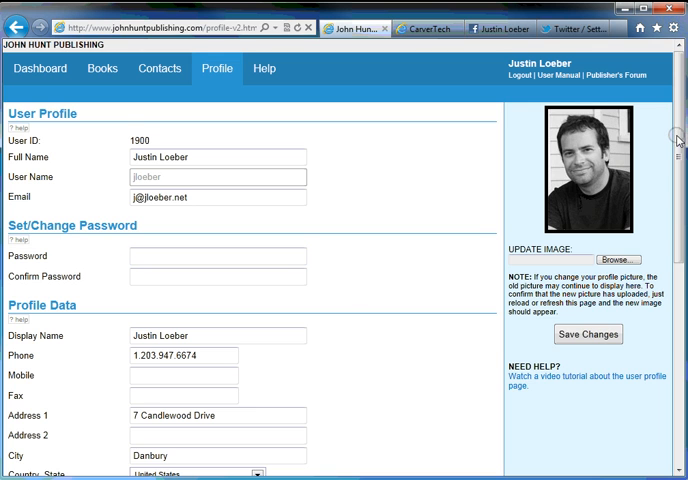
pyautogui.scroll(-3)
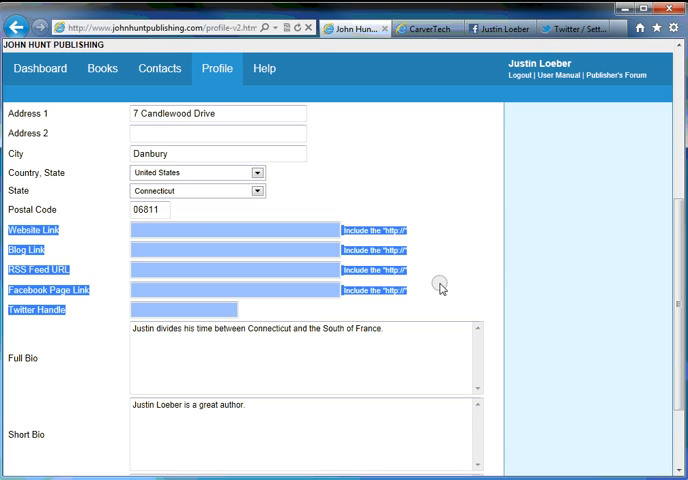
pyautogui.click(215, 233)
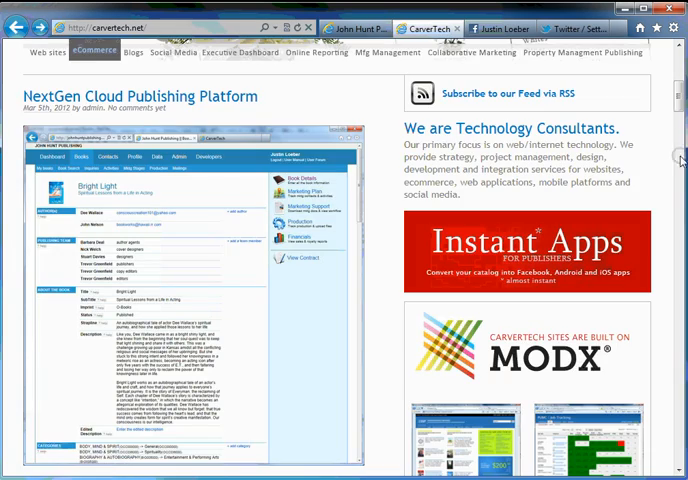
pyautogui.scroll(3)
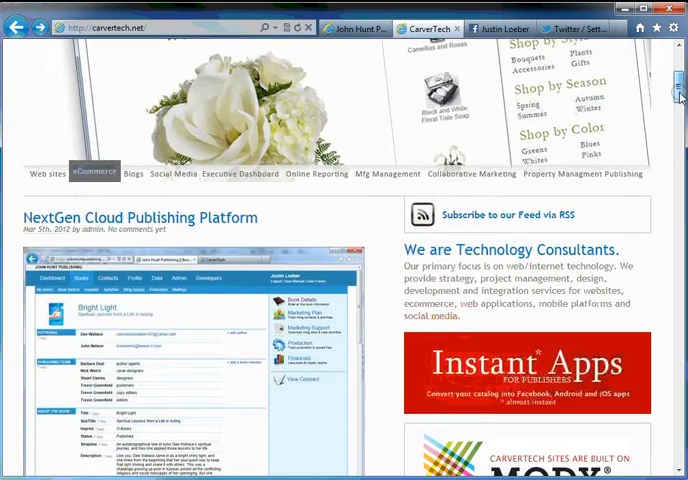
pyautogui.scroll(3)
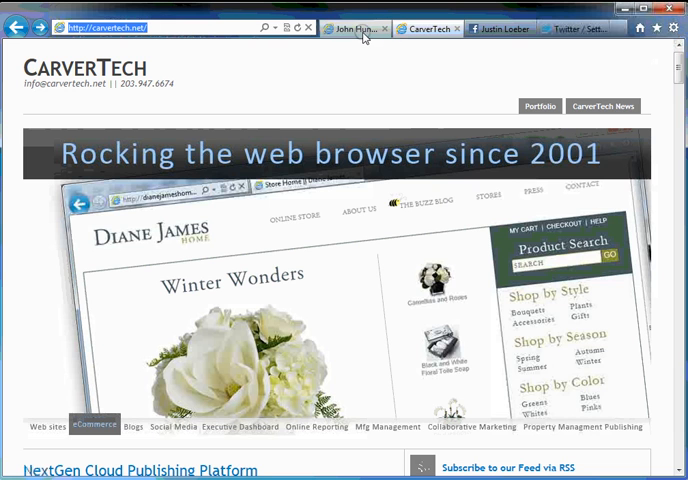
pyautogui.click(360, 28)
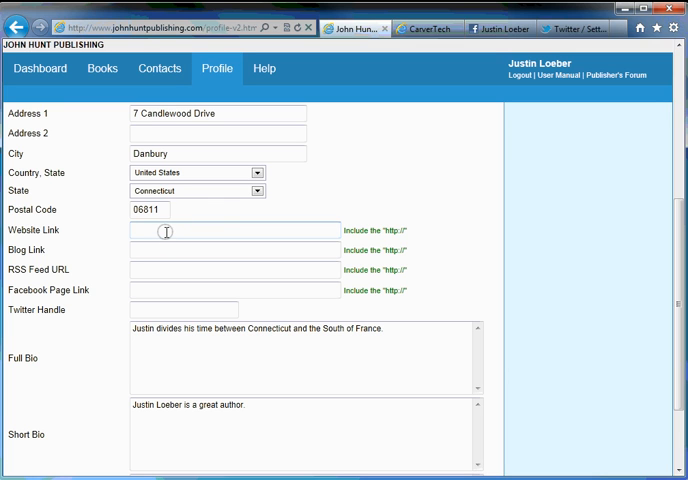
pyautogui.write('http://carvertech.net/')
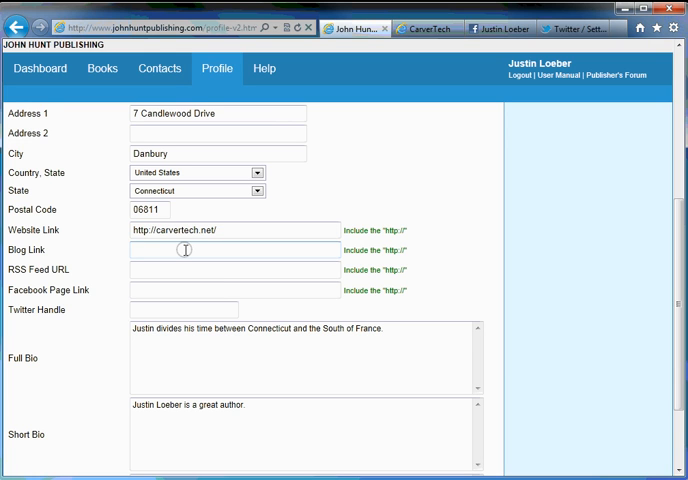
pyautogui.write('http://carvertech.net/?feed=rss2')
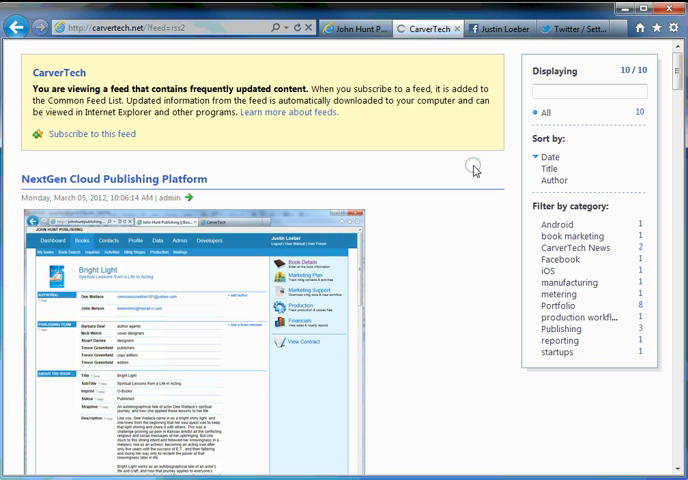
pyautogui.scroll(-3)
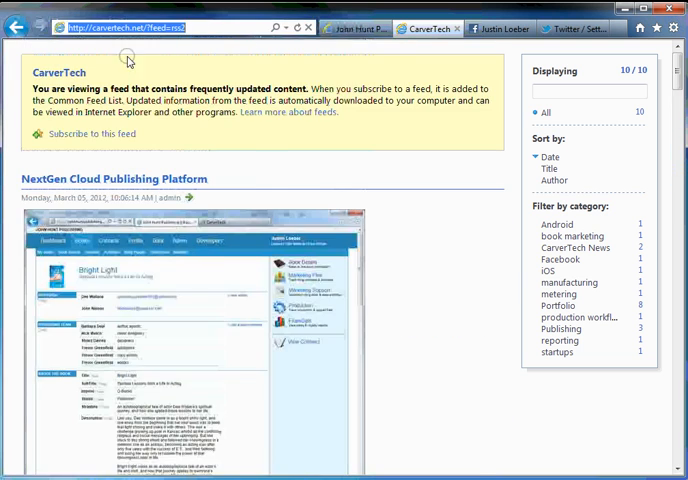
pyautogui.click(355, 28)
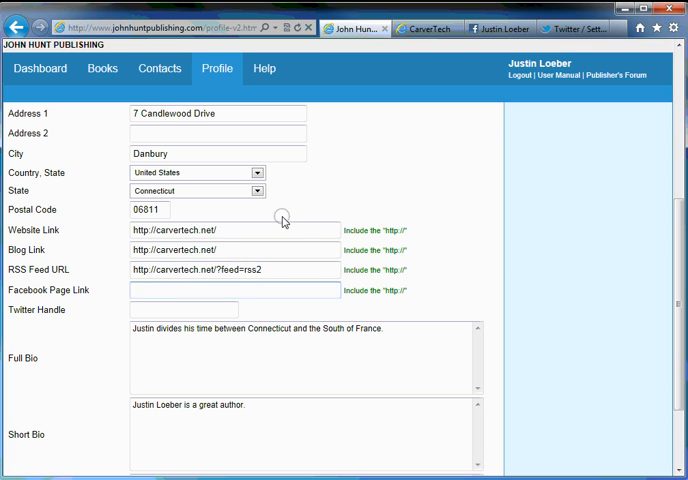
# - Copy the author's Facebook profile URL and paste it into Facebook Page Link
pyautogui.click(234, 290)
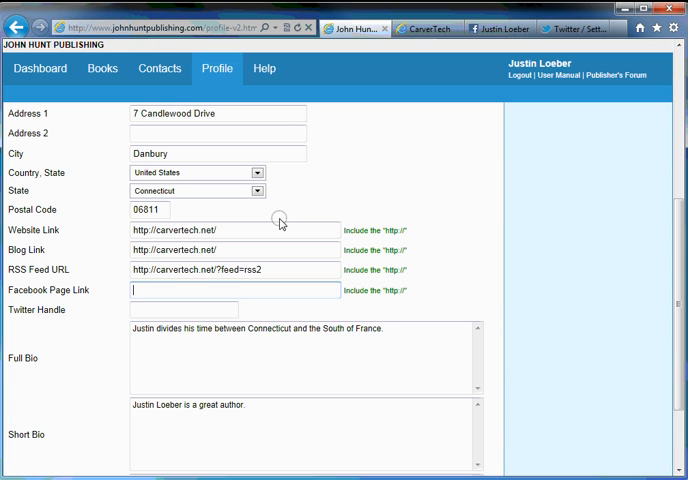
pyautogui.moveTo(490, 28)
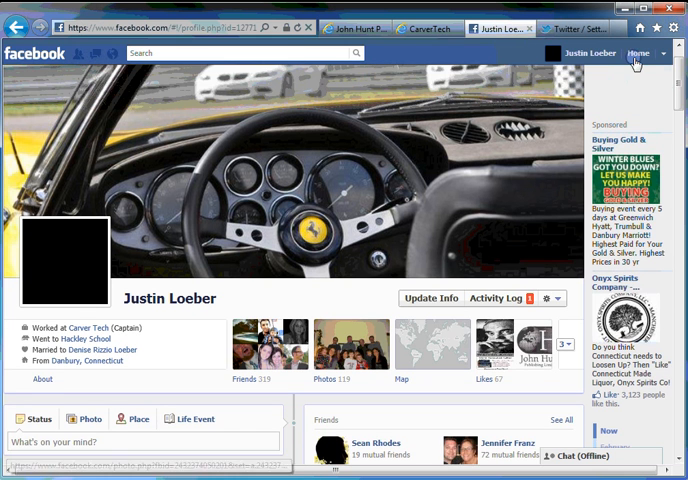
pyautogui.click(635, 54)
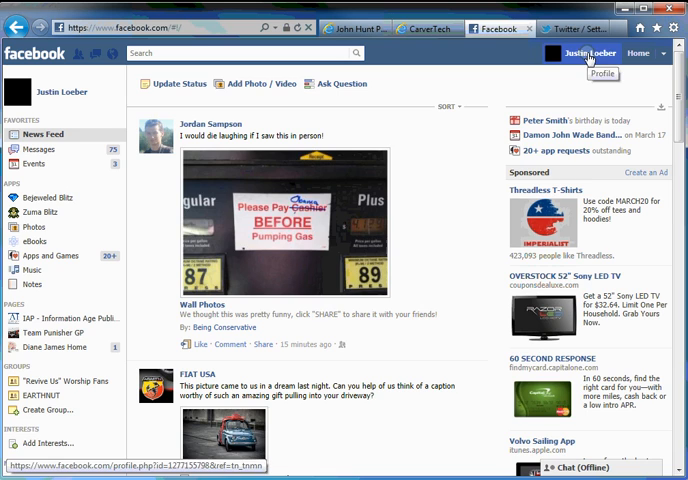
pyautogui.click(587, 53)
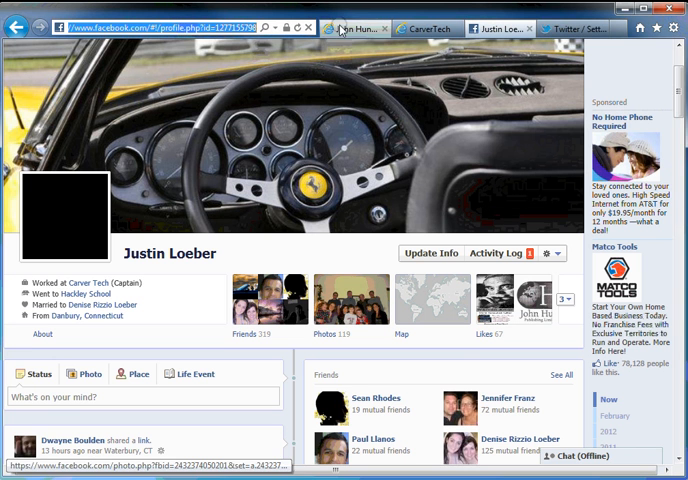
pyautogui.click(352, 28)
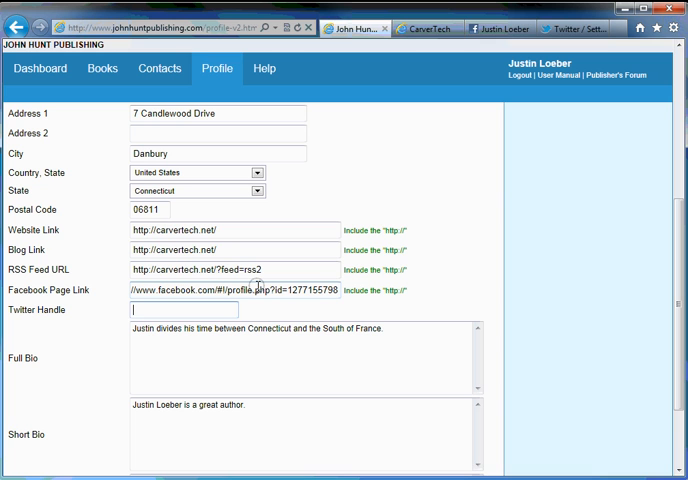
pyautogui.moveTo(546, 33)
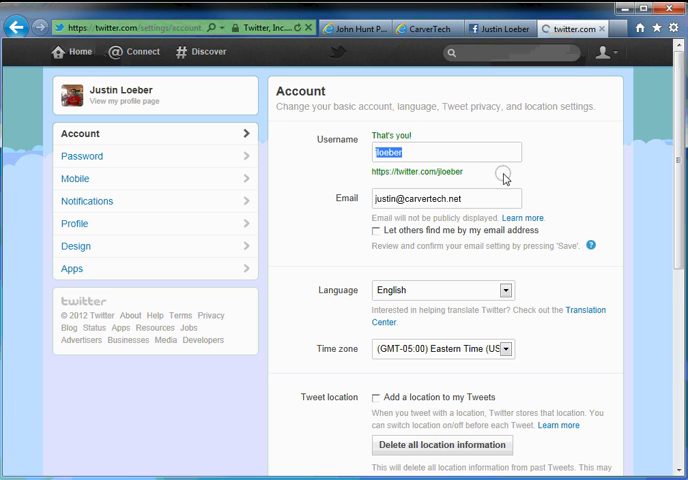
# - Copy the username jloeber from Twitter settings into the Twitter Handle field
pyautogui.click(74, 51)
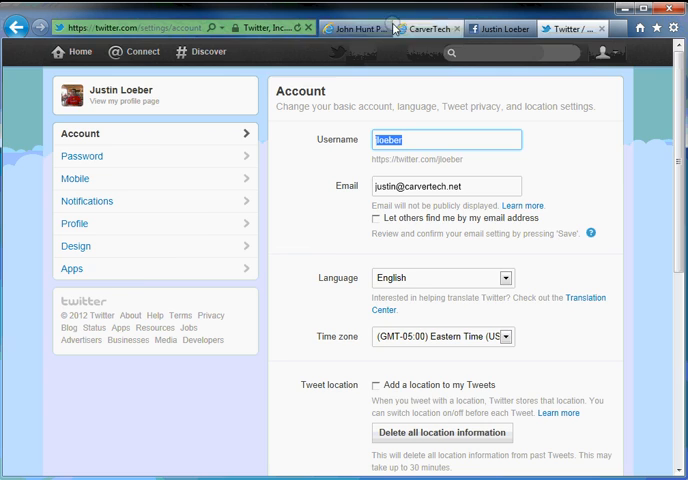
pyautogui.click(340, 29)
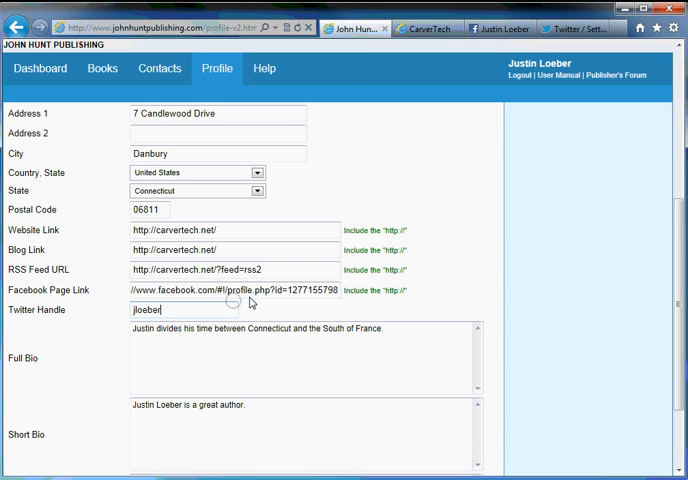
# - Save the profile changes and close the 'Saved changes' notice
pyautogui.scroll(-3)
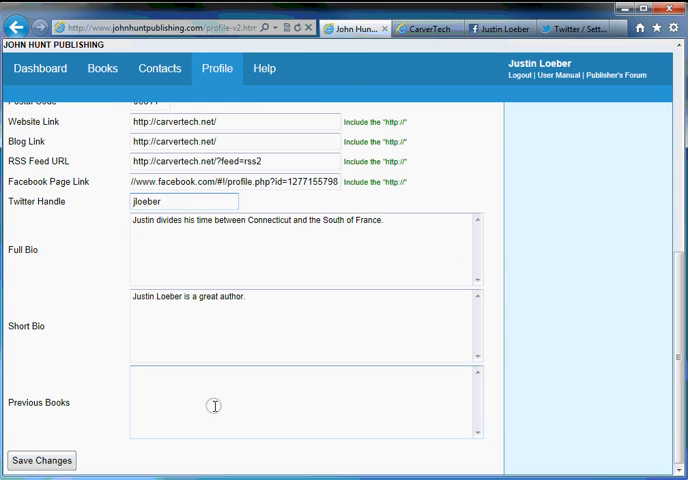
pyautogui.click(41, 461)
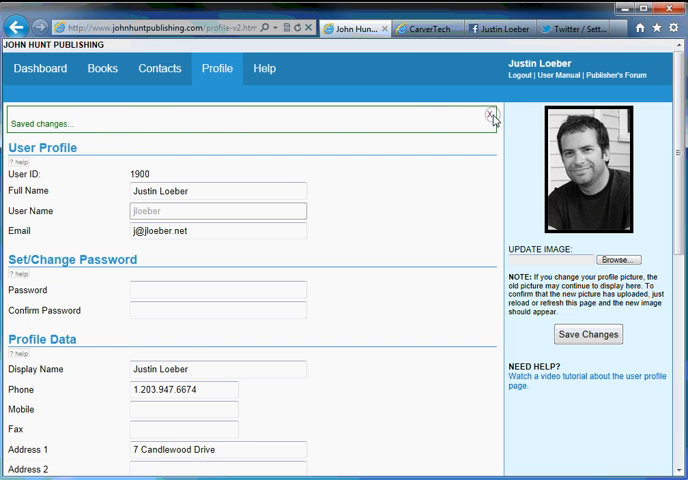
pyautogui.click(490, 117)
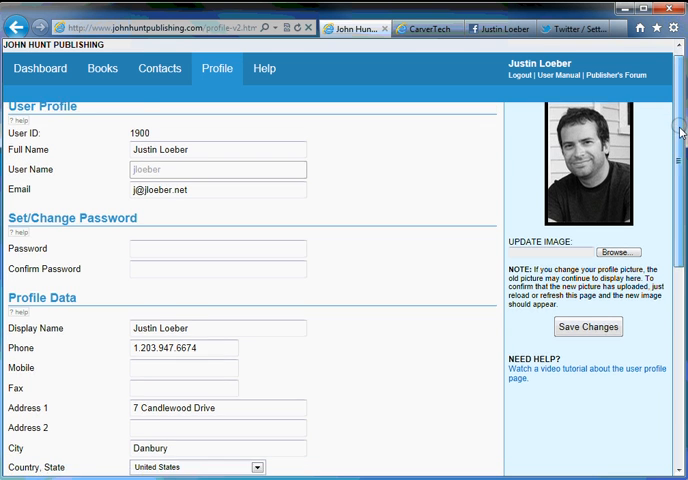
pyautogui.scroll(-3)
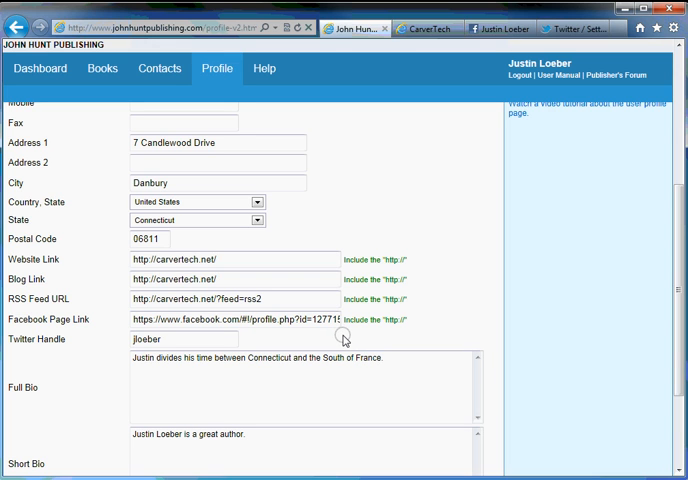
pyautogui.moveTo(310, 345)
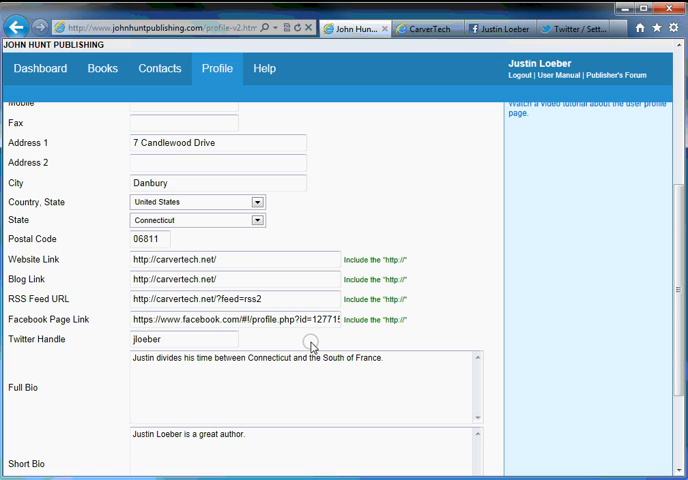
pyautogui.scroll(-3)
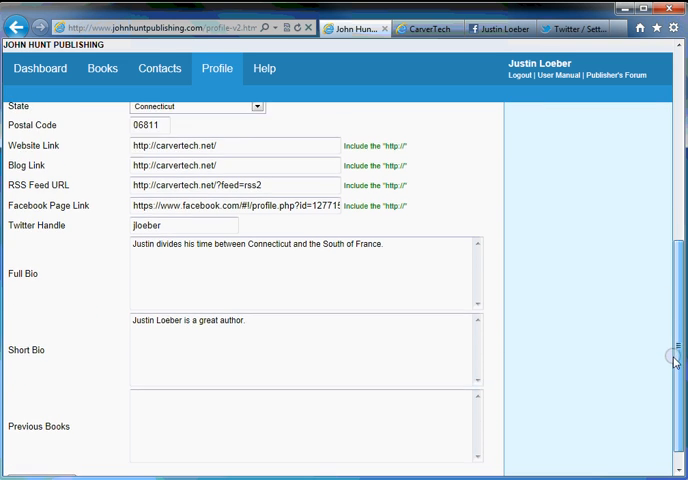
pyautogui.scroll(-3)
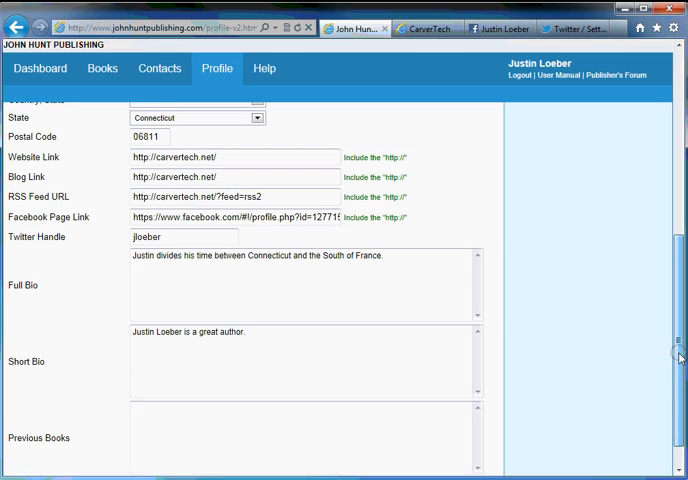
pyautogui.scroll(3)
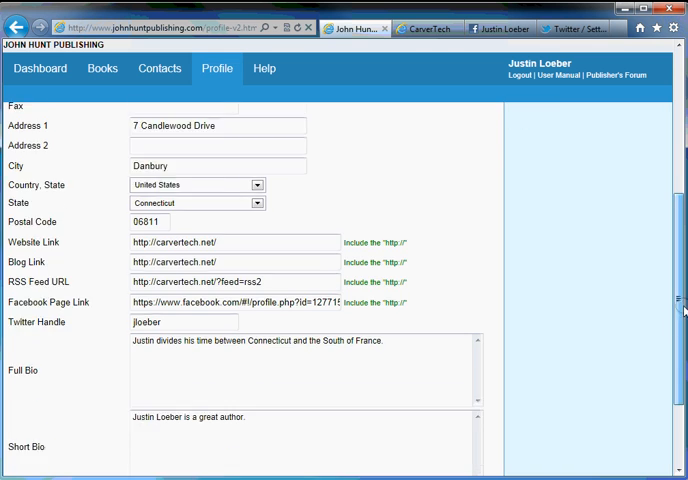
pyautogui.scroll(3)
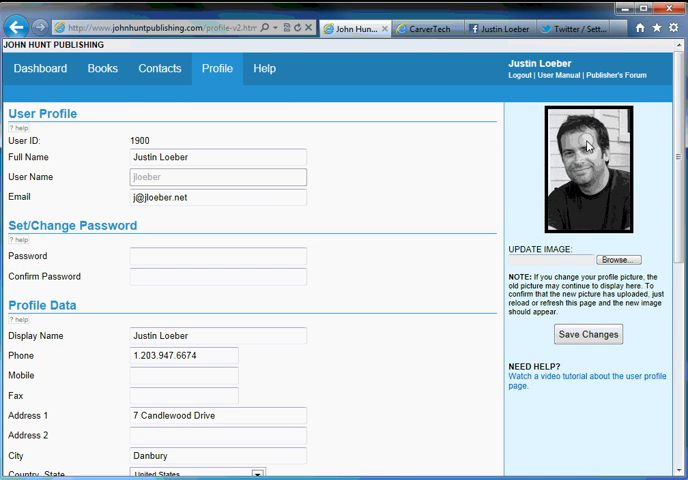
pyautogui.moveTo(540, 283)
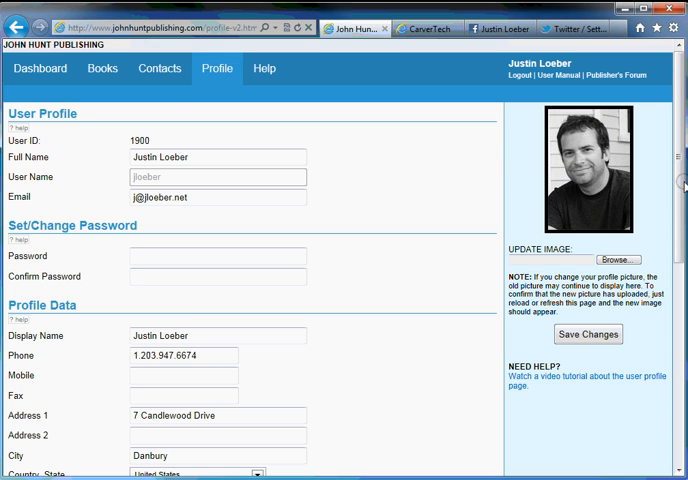
pyautogui.scroll(-3)
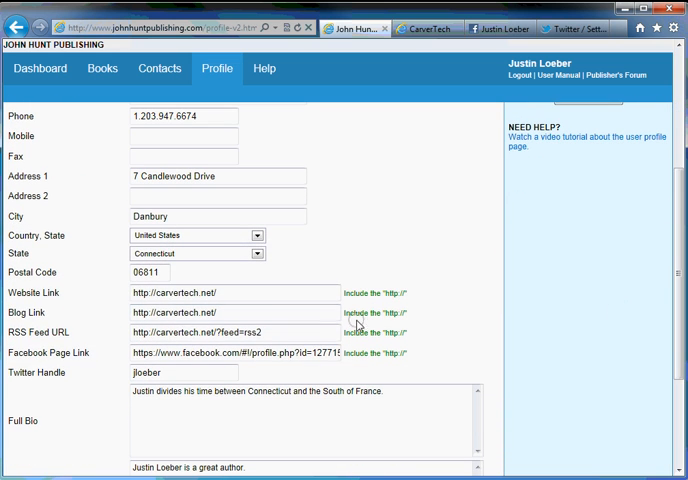